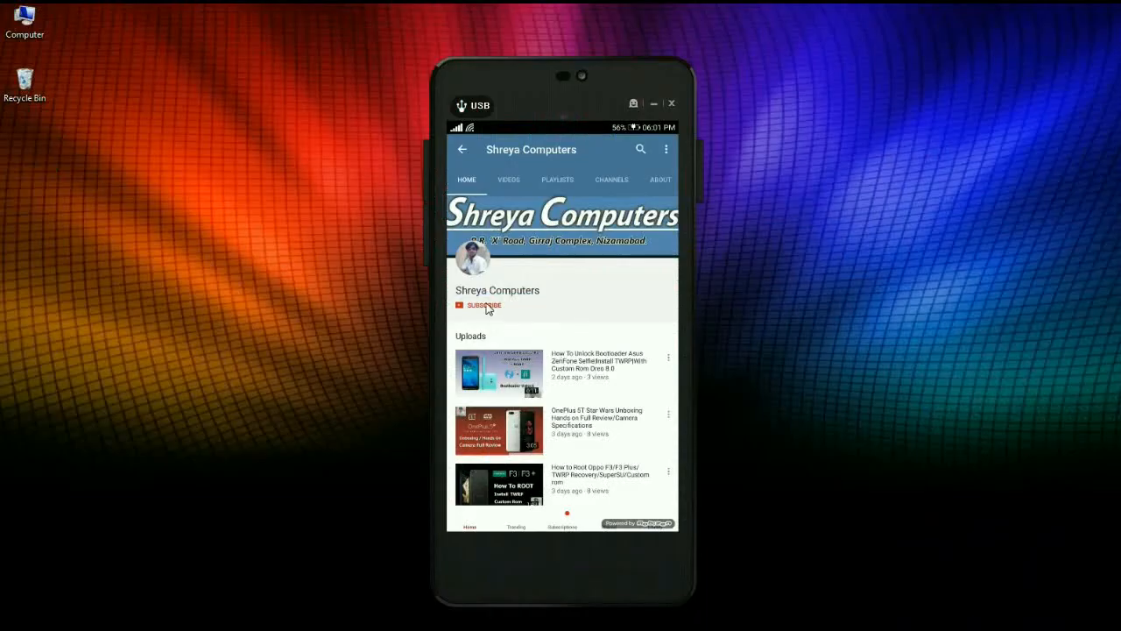
Subscribe to Shreya Computers and set its bell to all notifications.
click(482, 304)
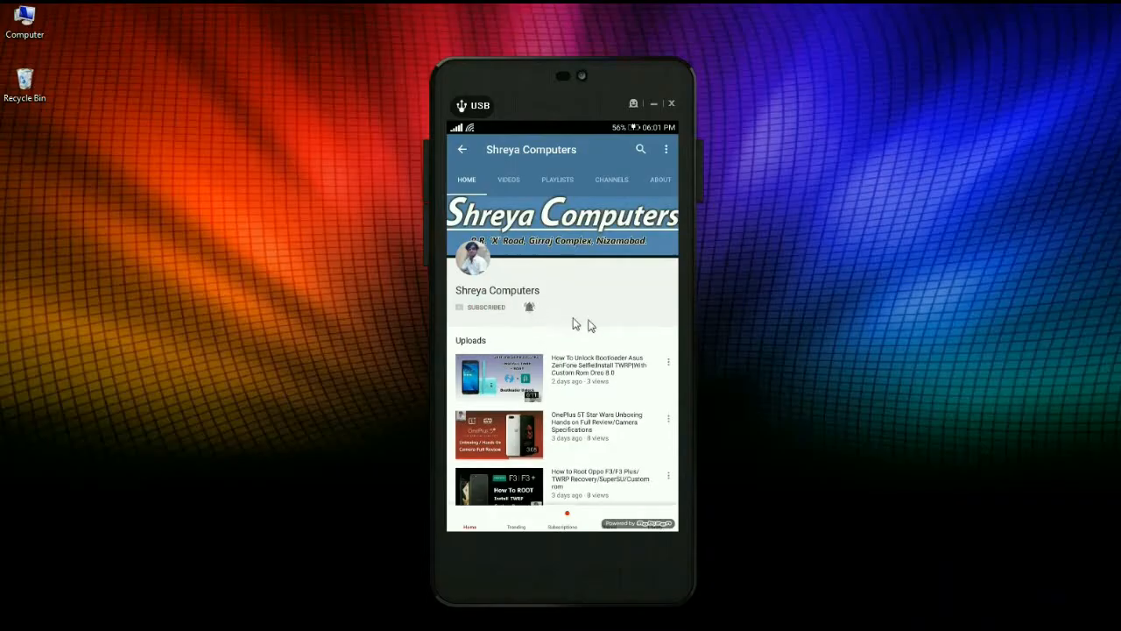
click(529, 307)
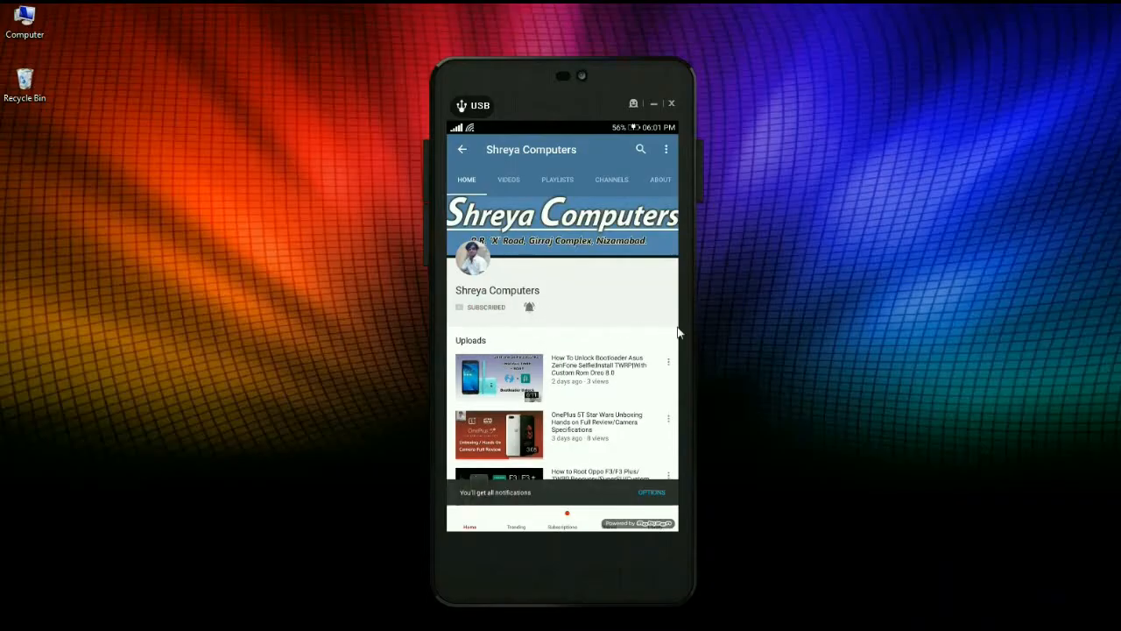